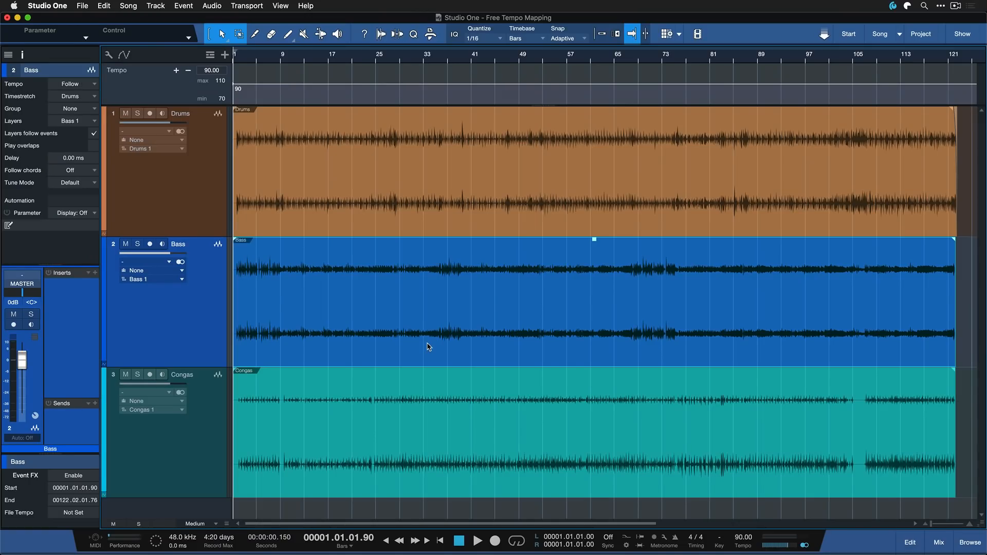
mouse_move(380, 309)
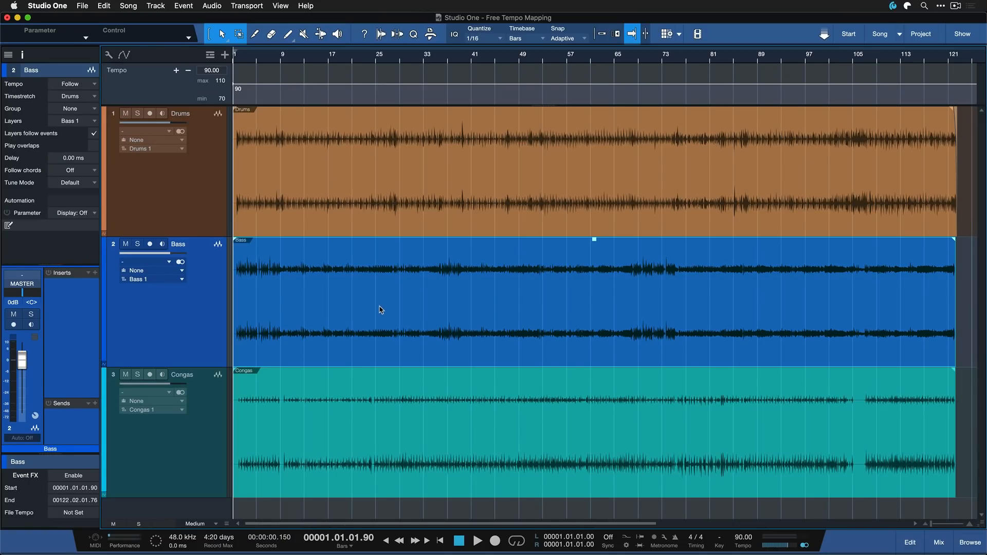
- Solo the Bass track, play the song and open the Bass event in the audio editor
left_click(180, 114)
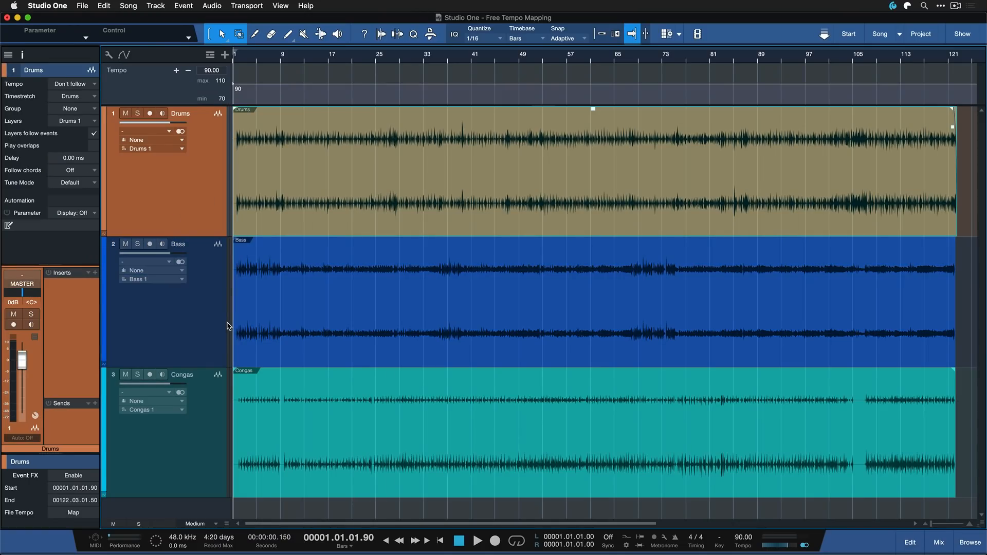
left_click(178, 243)
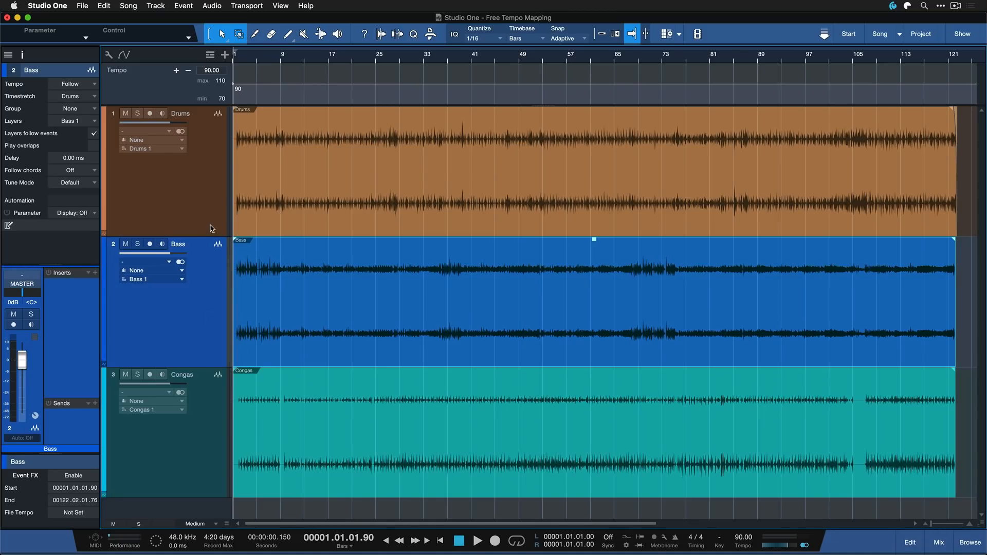
mouse_move(220, 295)
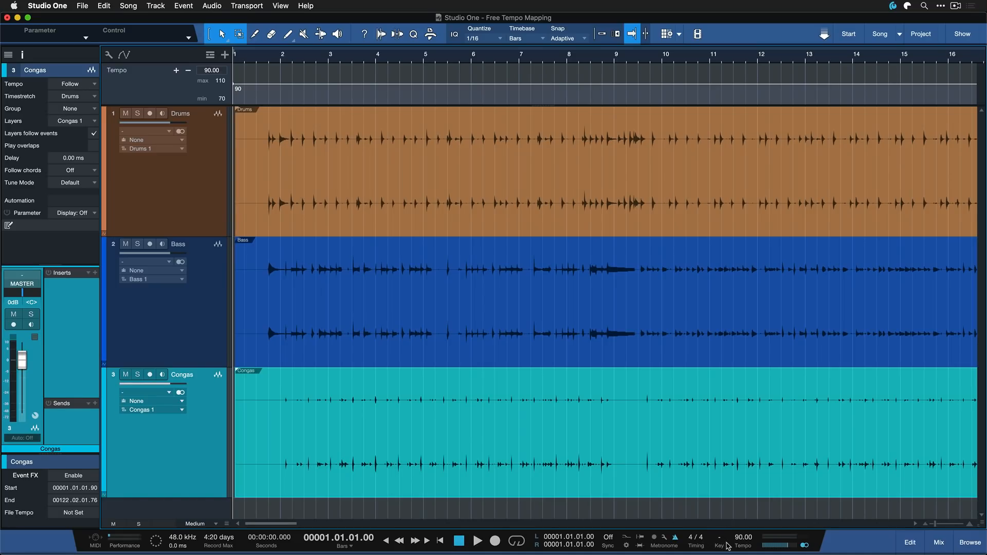
left_click(478, 540)
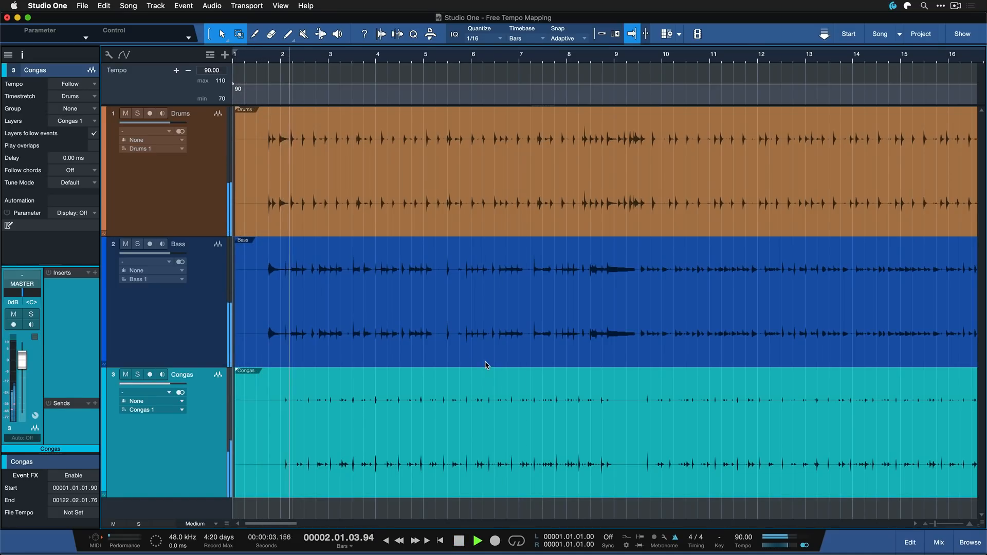
left_click(391, 241)
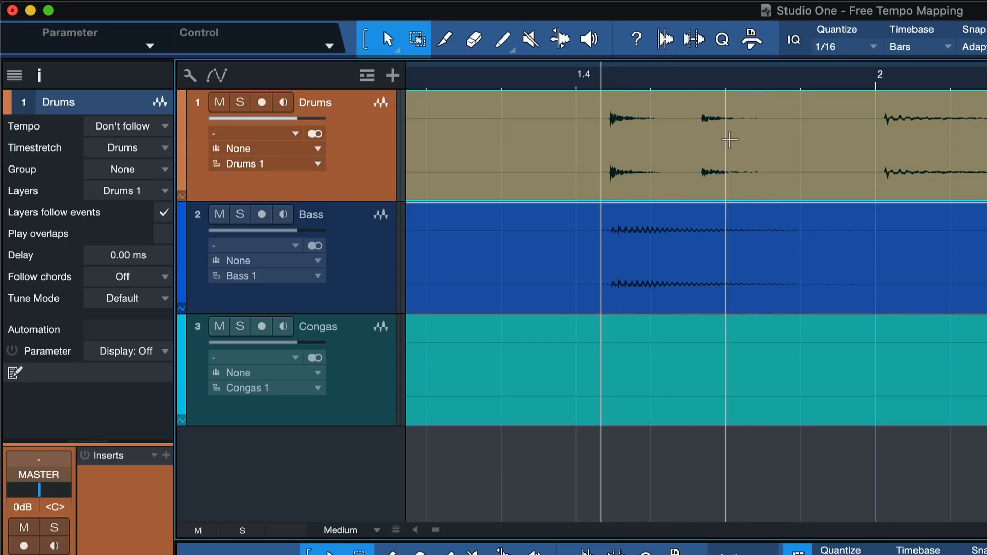
mouse_move(711, 184)
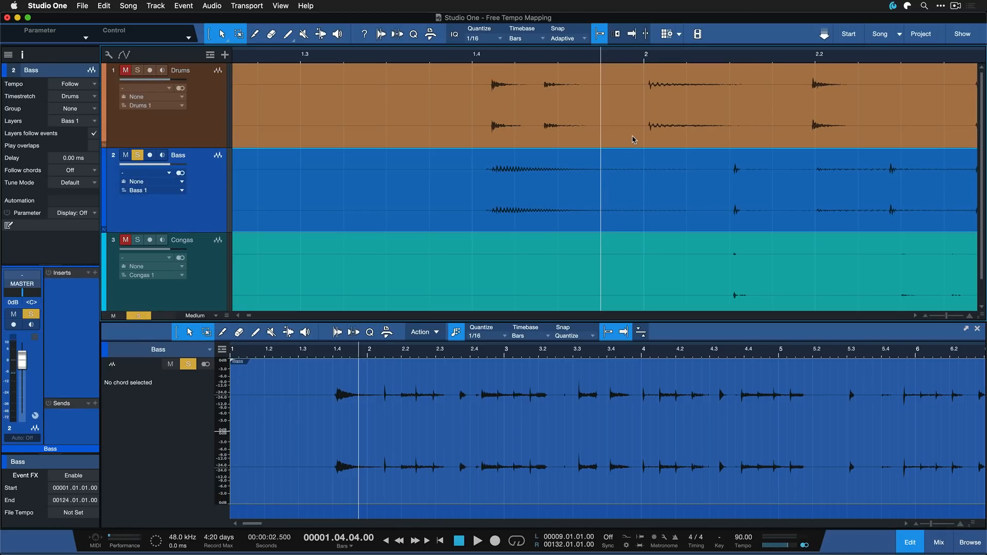
- Select the Drums event and send it to Melodyne for tempo detection
left_click(180, 70)
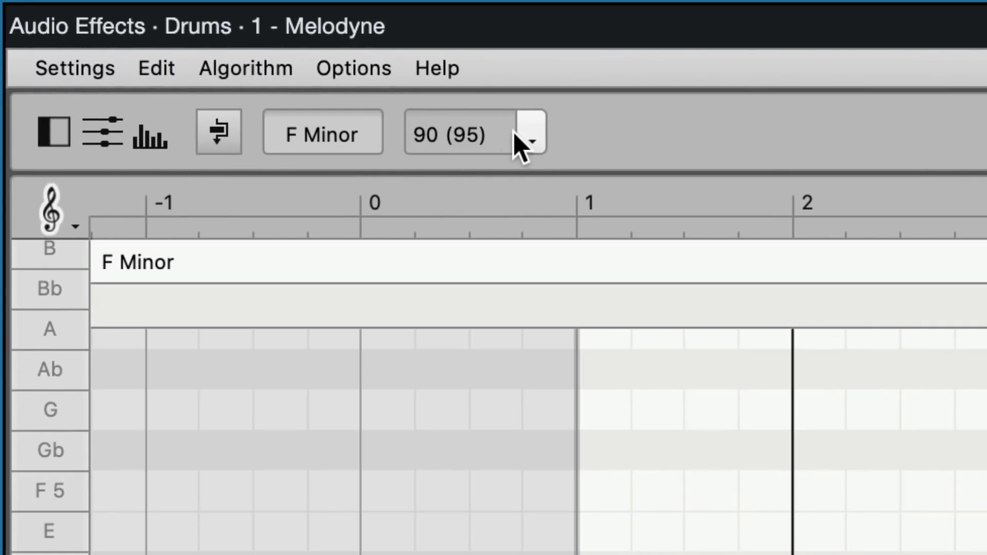
mouse_move(471, 166)
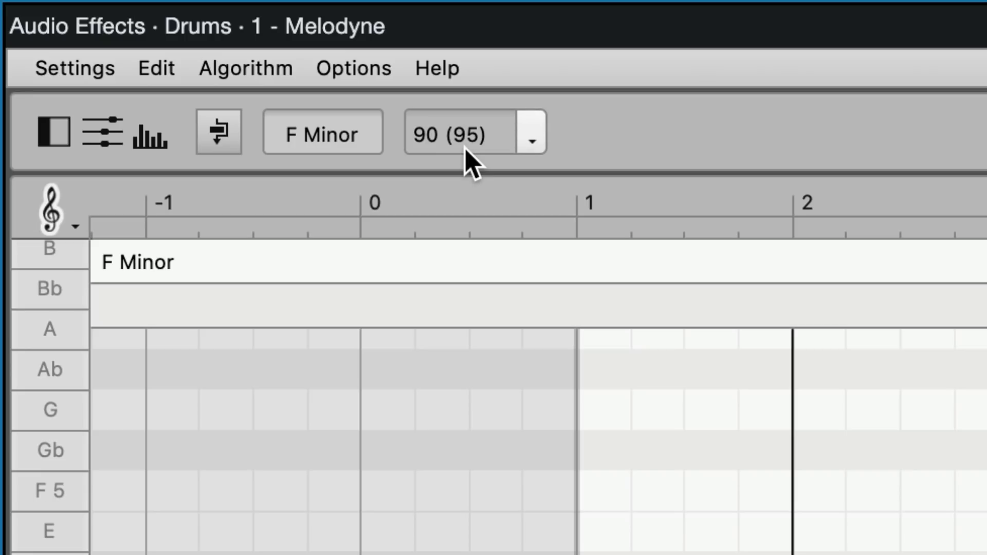
mouse_move(543, 145)
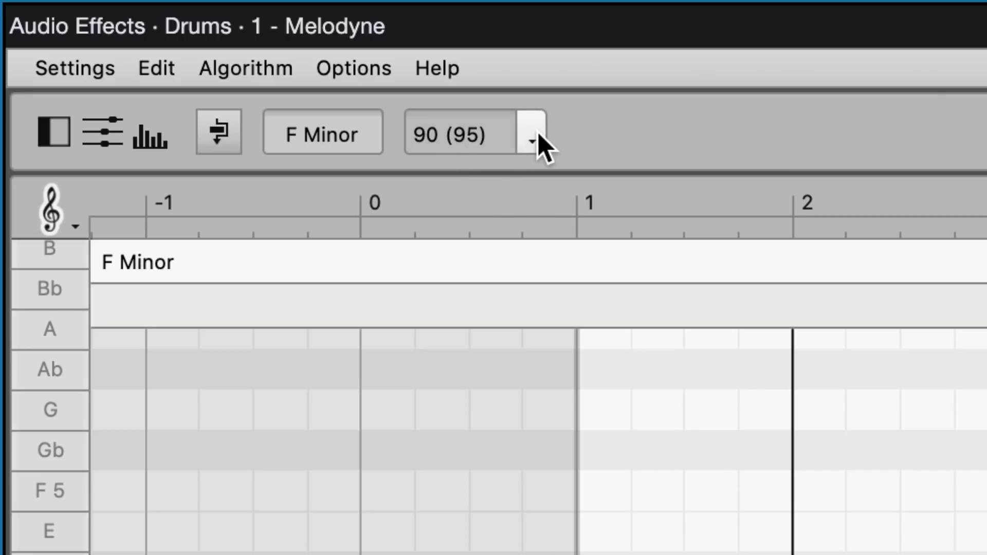
- Check the detected Drums tempo of 90 (95) in the Melodyne toolbar
left_click(531, 140)
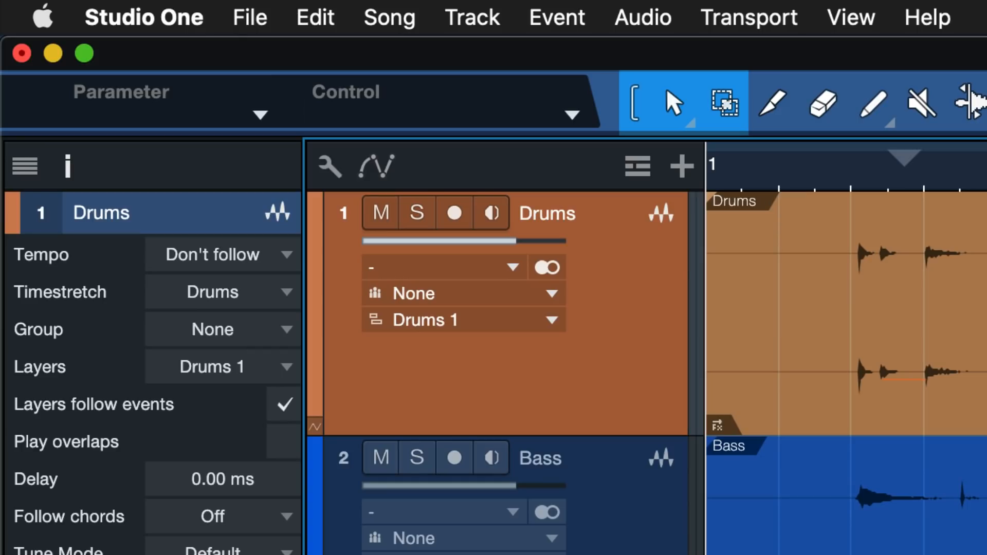
- Show the Tempo global track at 90 BPM above the three audio tracks
left_click(637, 167)
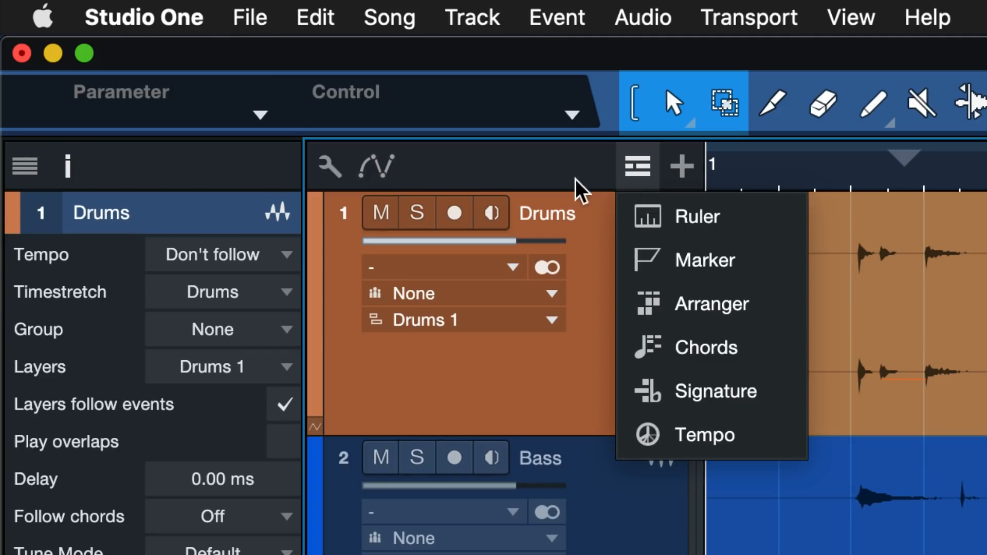
left_click(707, 434)
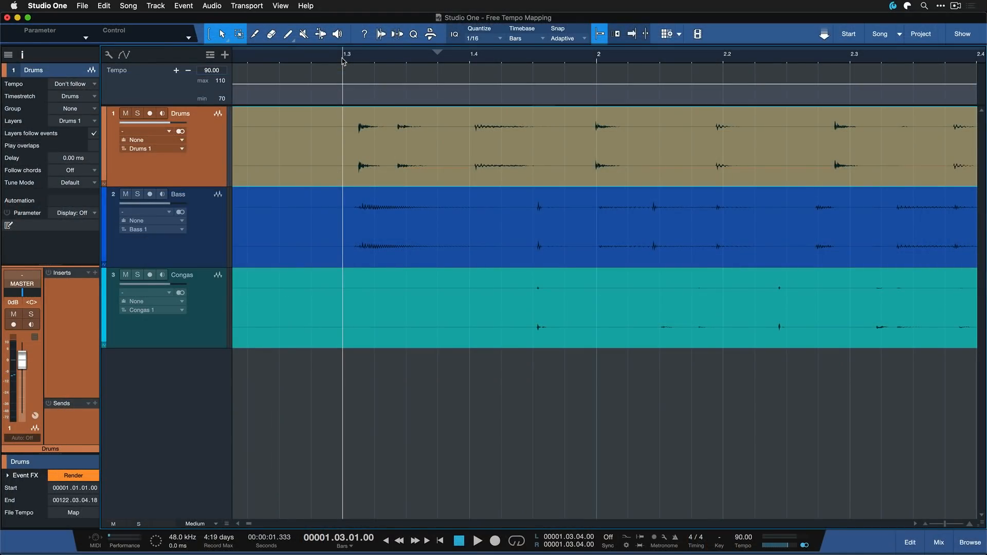
left_click(478, 540)
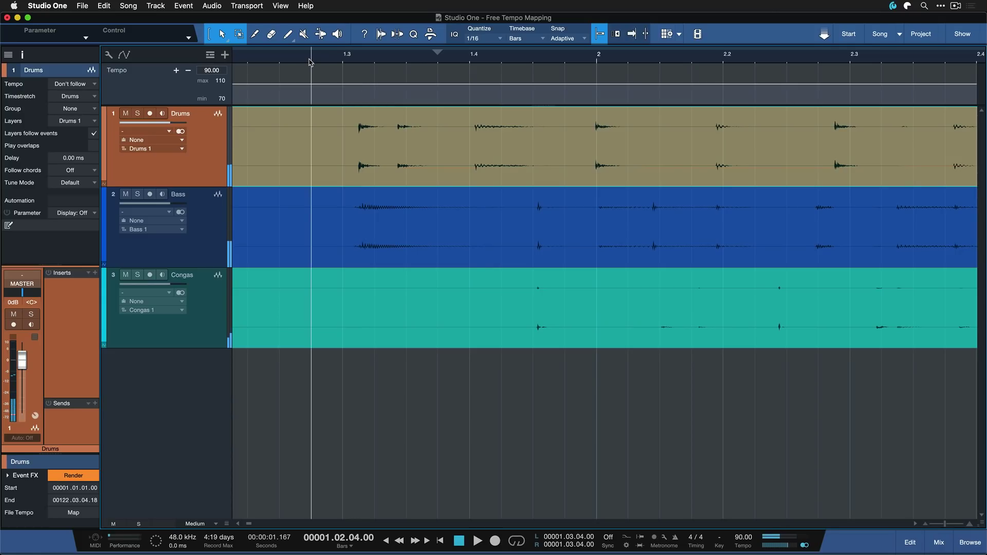
left_click(477, 540)
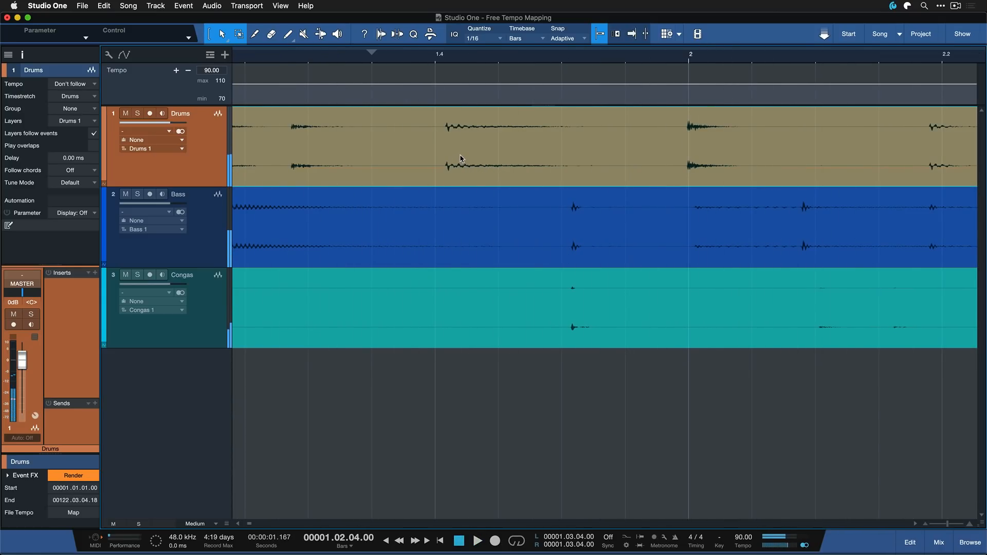
left_click(357, 55)
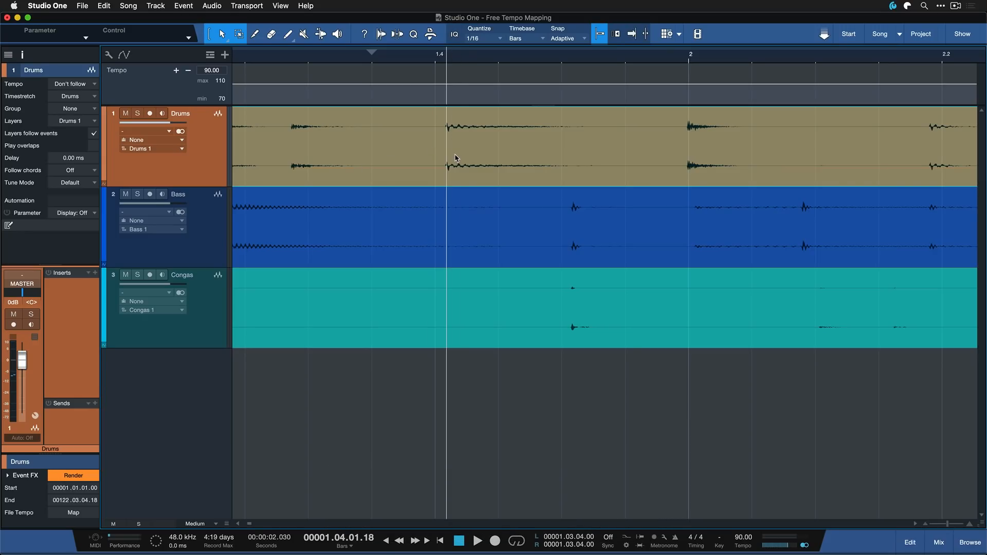
mouse_move(450, 99)
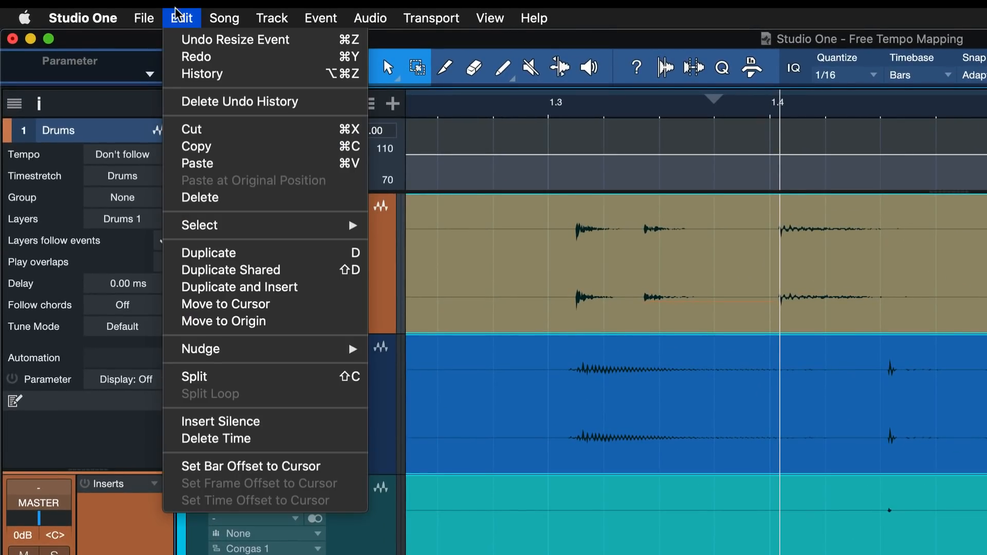
mouse_move(264, 377)
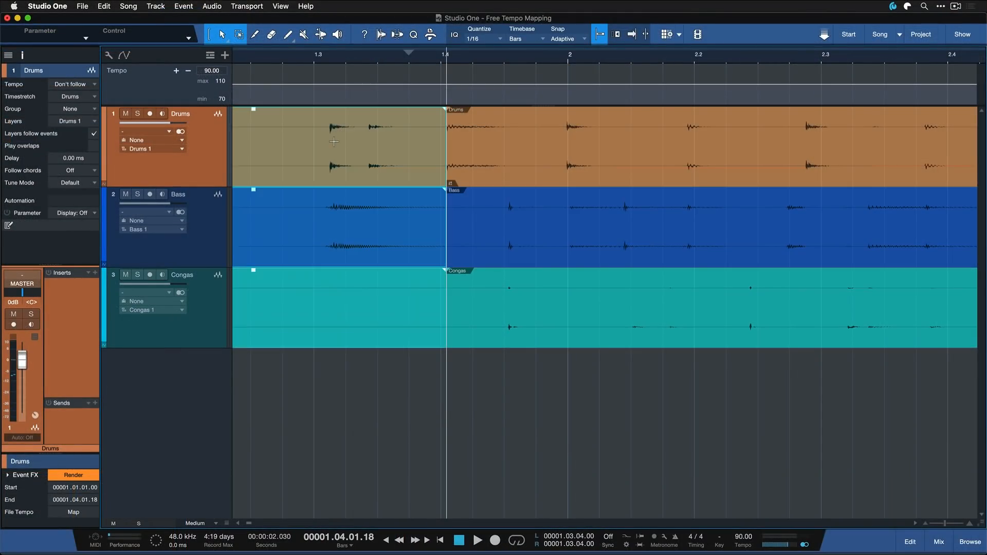
mouse_move(362, 157)
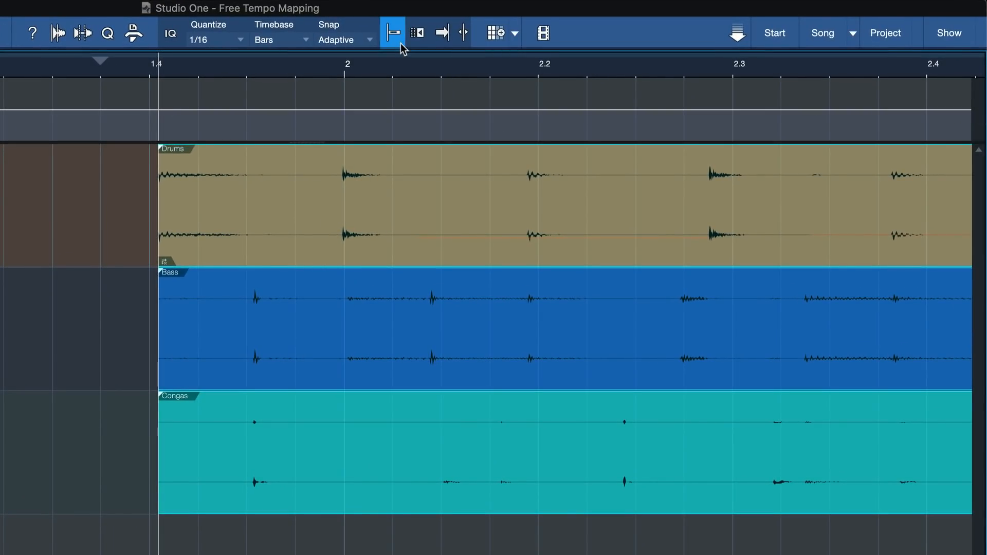
mouse_move(420, 248)
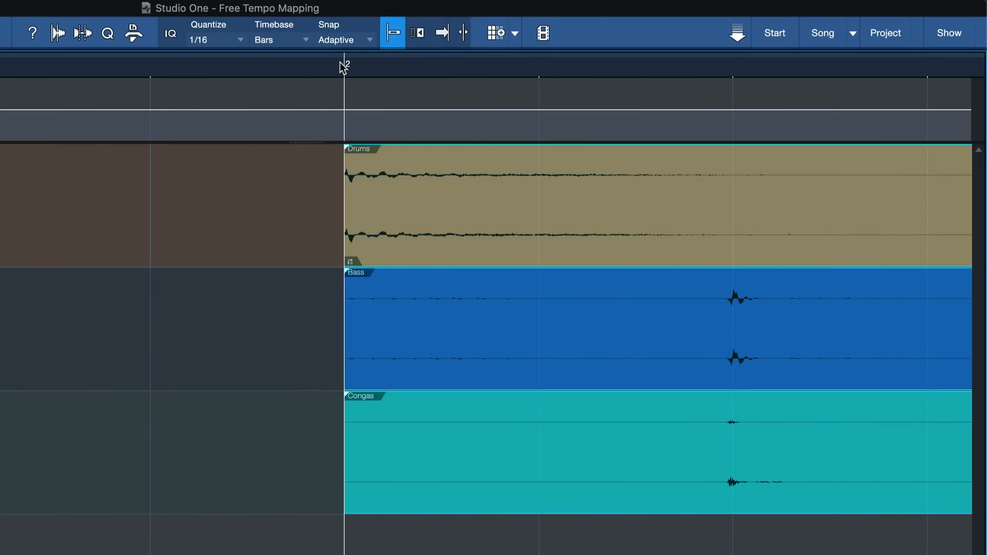
mouse_move(347, 65)
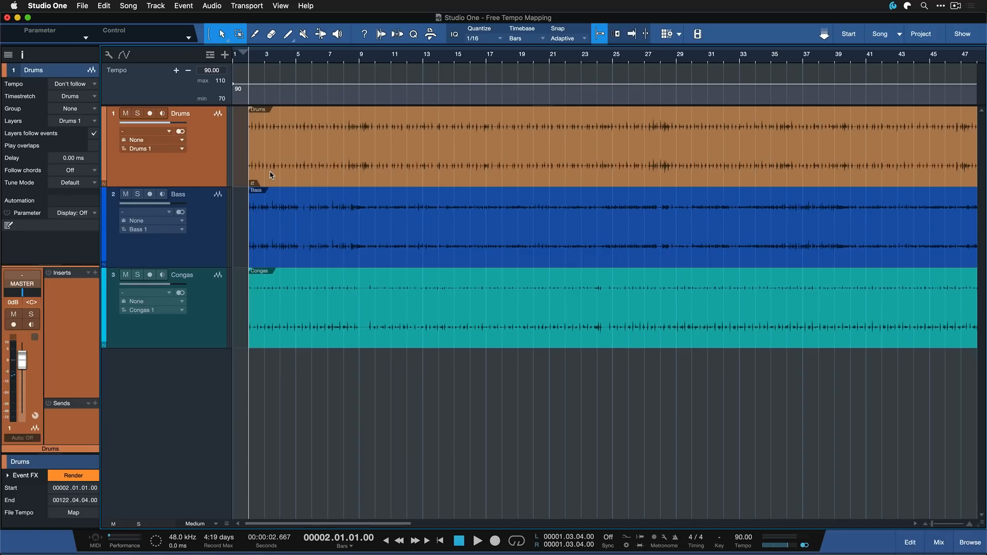
mouse_move(276, 172)
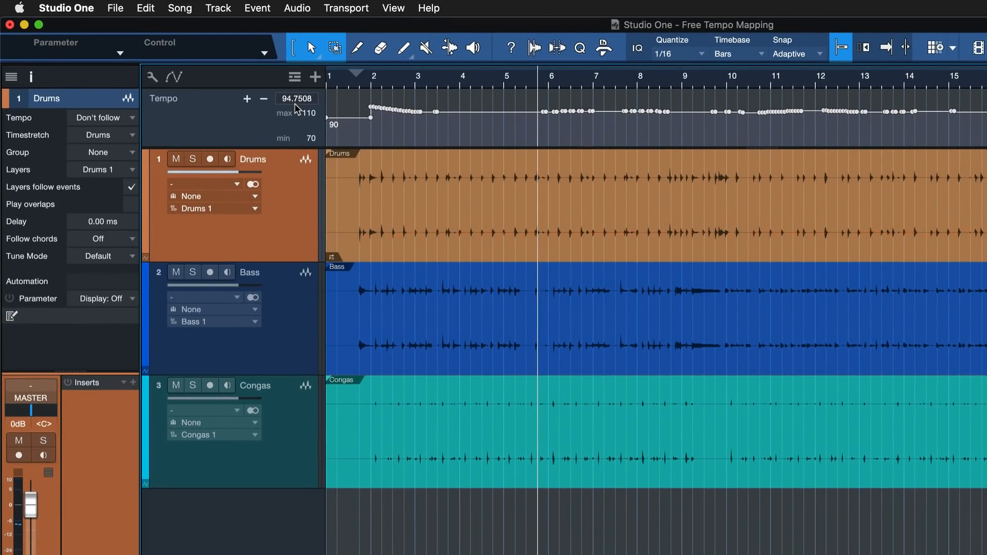
left_click(65, 8)
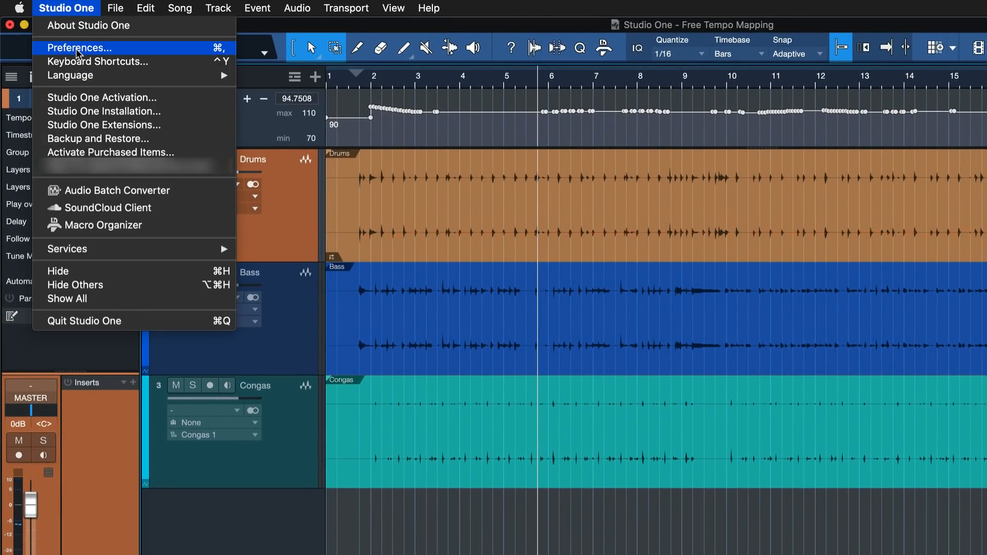
left_click(78, 48)
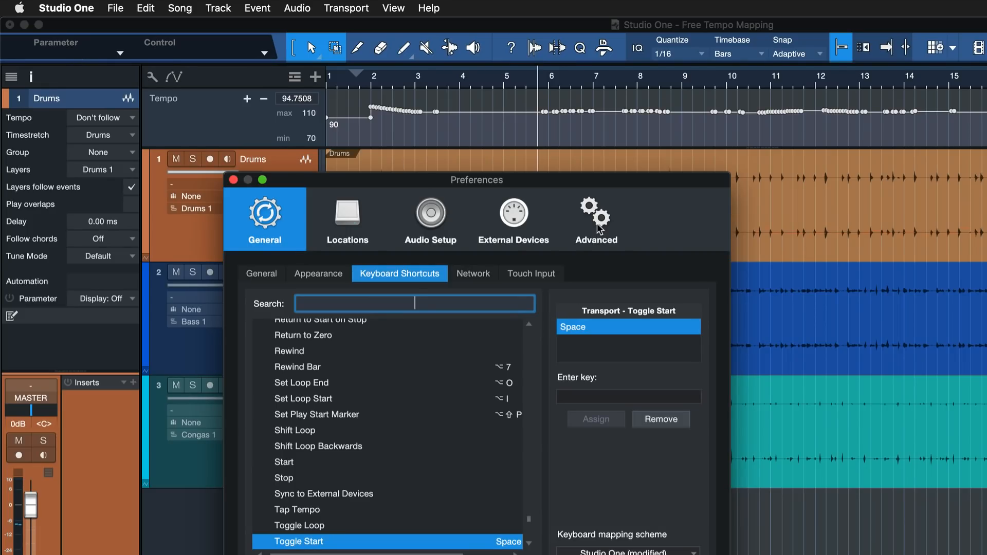
left_click(595, 218)
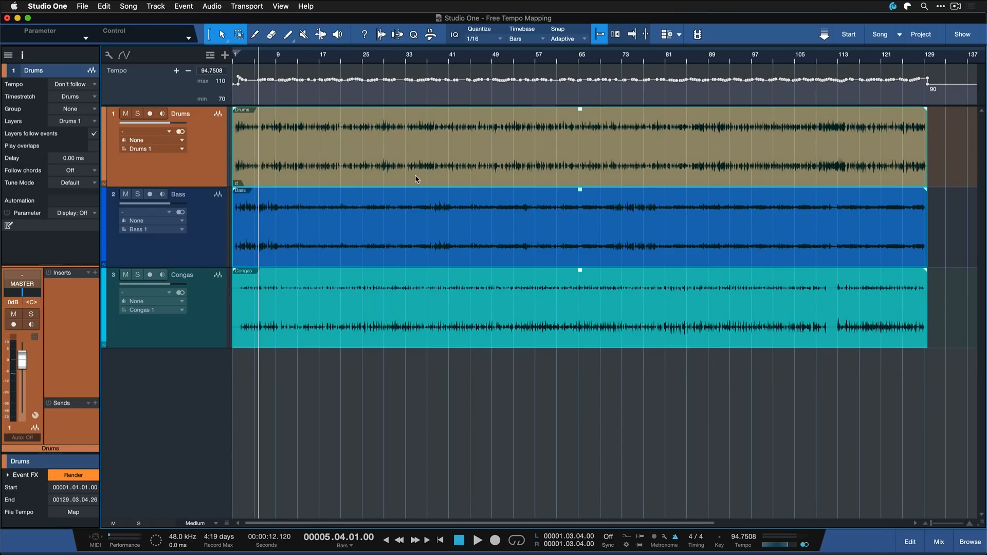
mouse_move(885, 101)
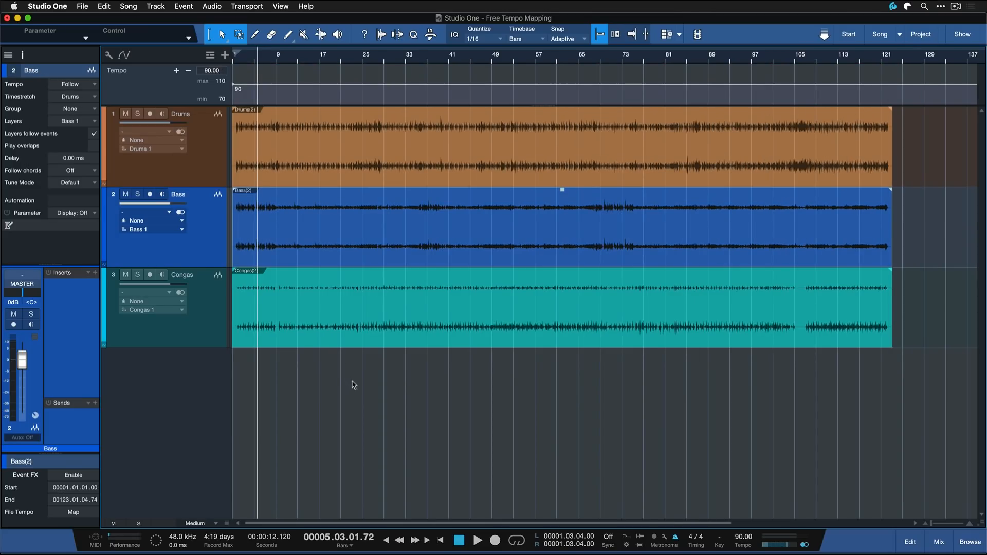
- Set the song tempo to 120 BPM, leaving the rendered tracks' timing unchanged
left_click(182, 276)
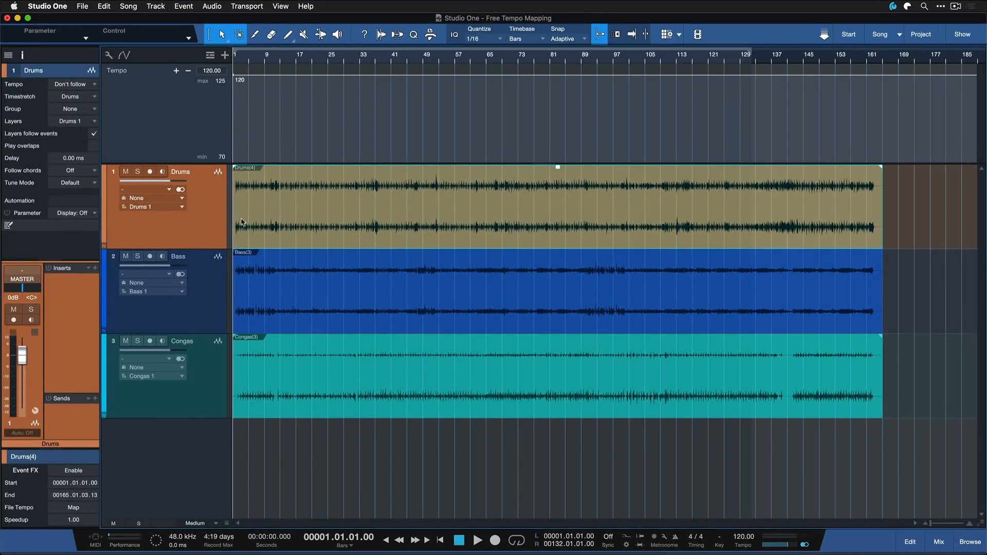
- Set the Congas track's Tempo mode to Timestretch so it follows song tempo changes
left_click(183, 340)
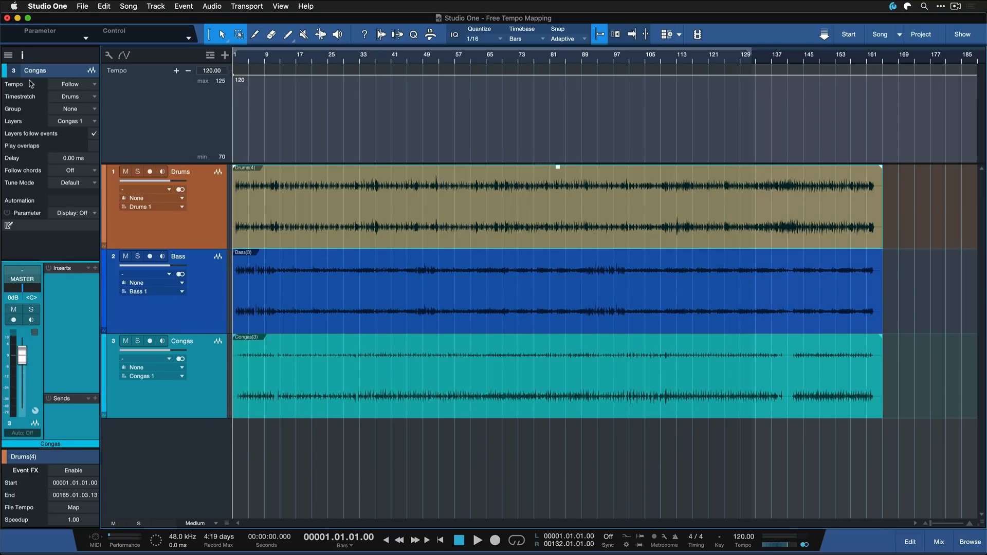
left_click(69, 83)
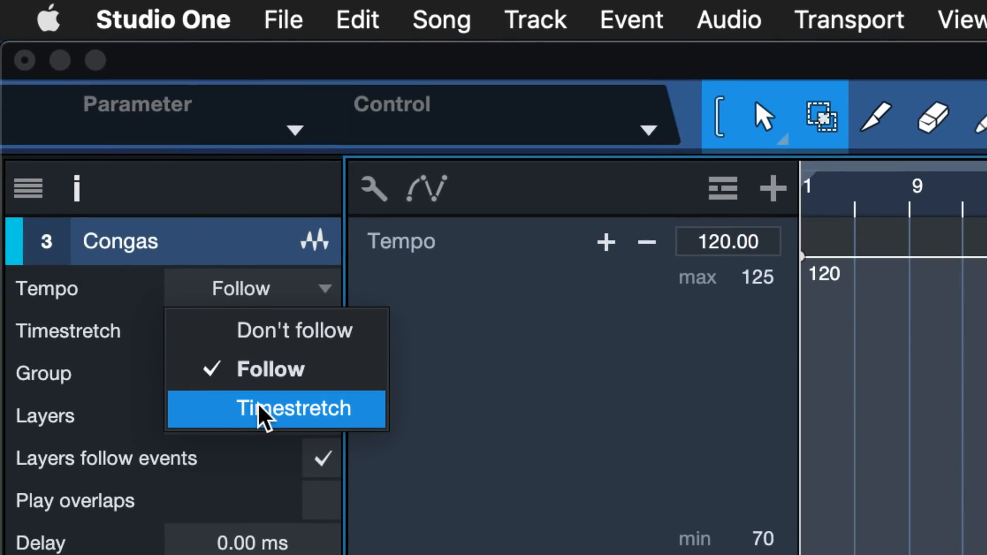
left_click(283, 409)
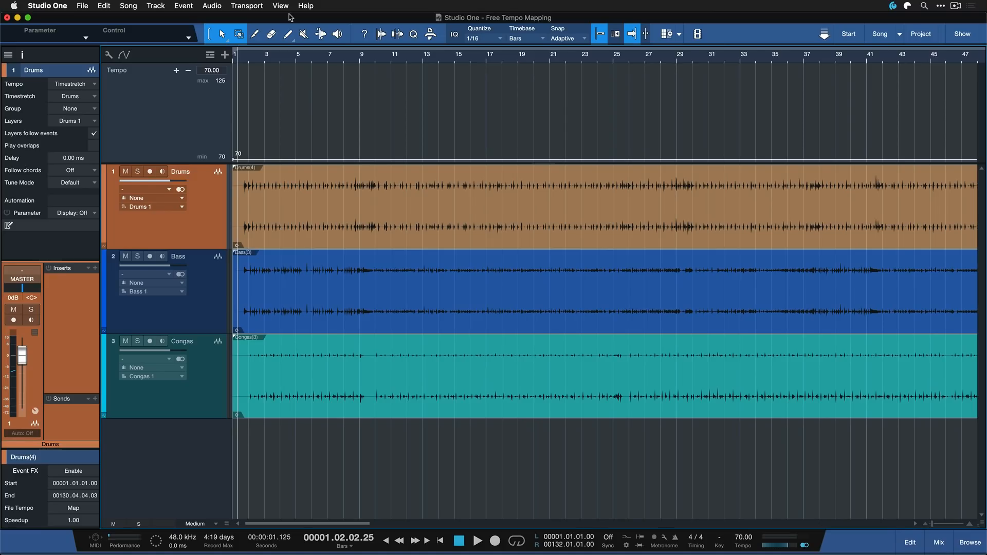
- Audition the three stretched tracks at 70 BPM, then stop playback
left_click(476, 540)
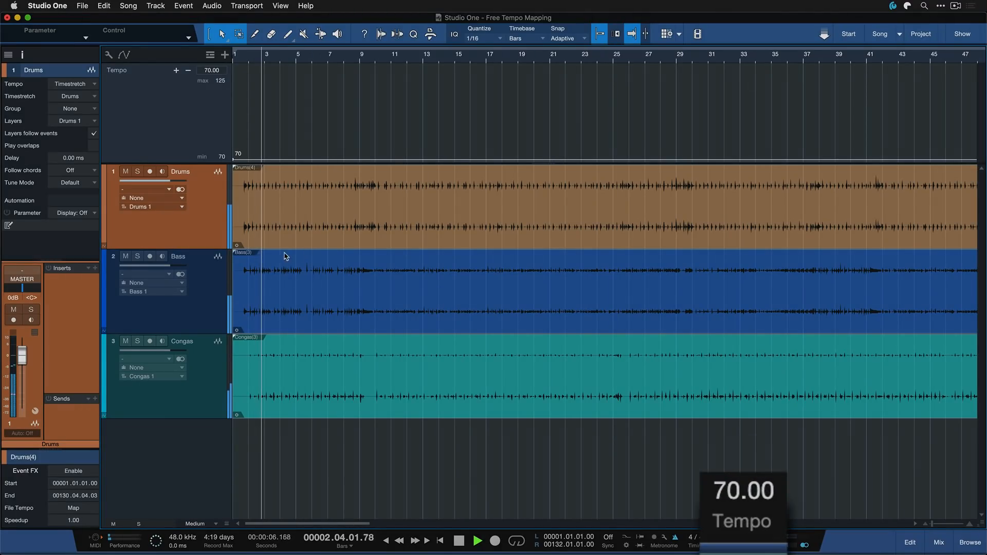
left_click(459, 540)
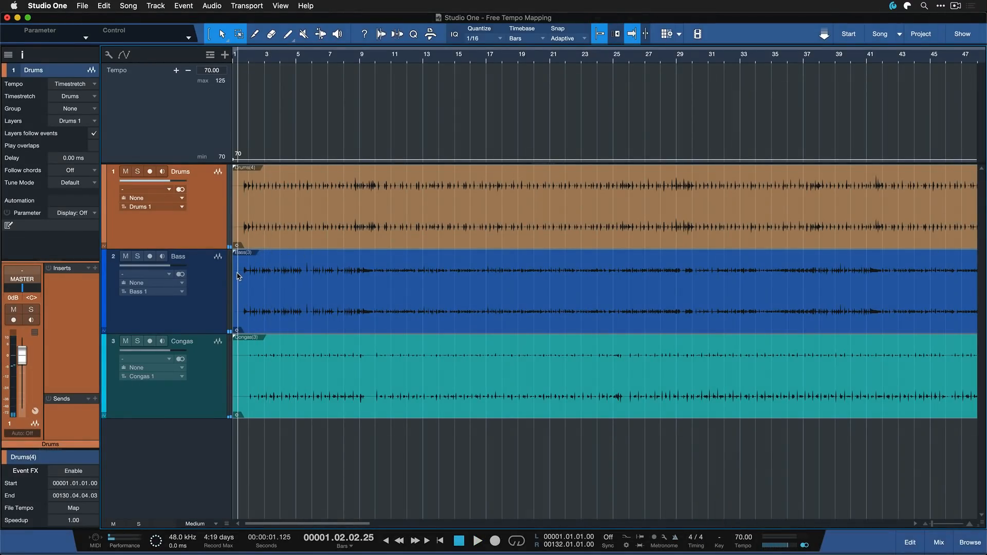